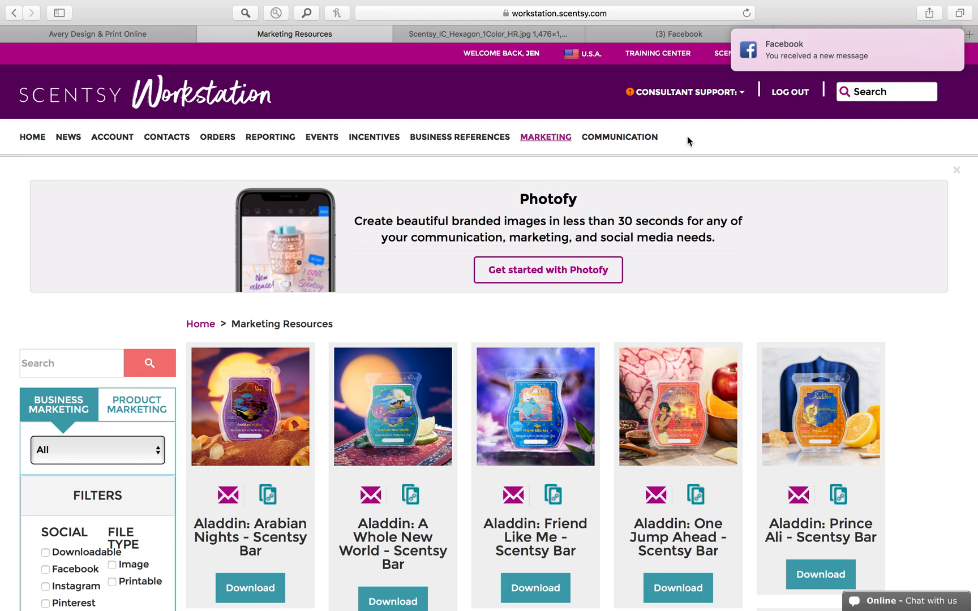
mouse_move(715, 170)
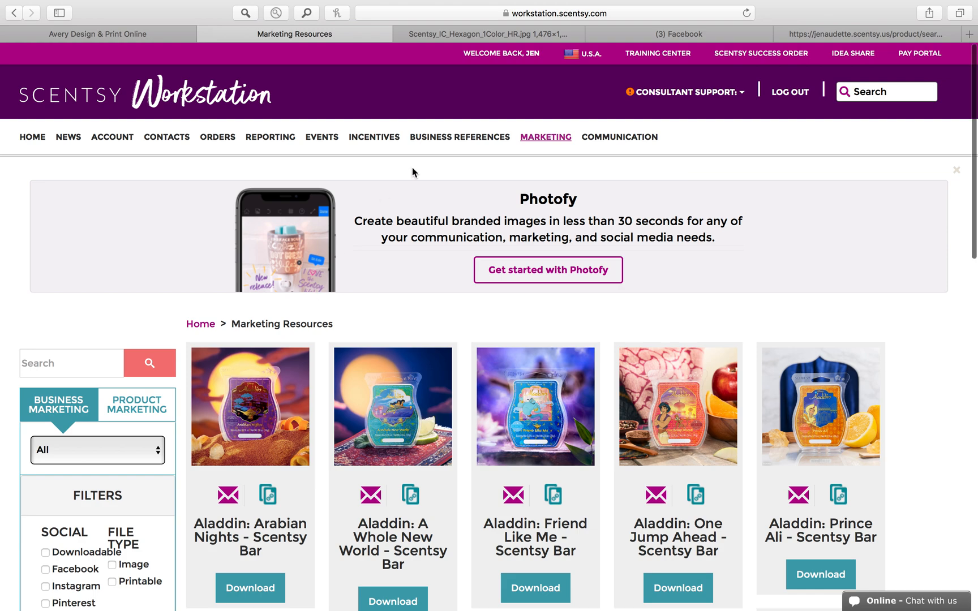
Step: Filter the Business Marketing resources to show only the Logos category
left_click(545, 137)
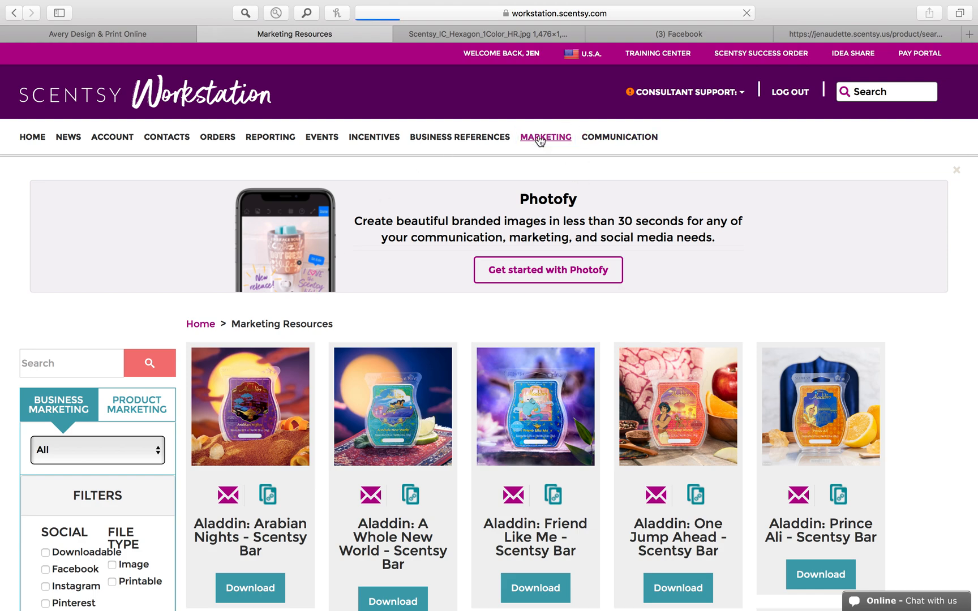
scroll("down", 3)
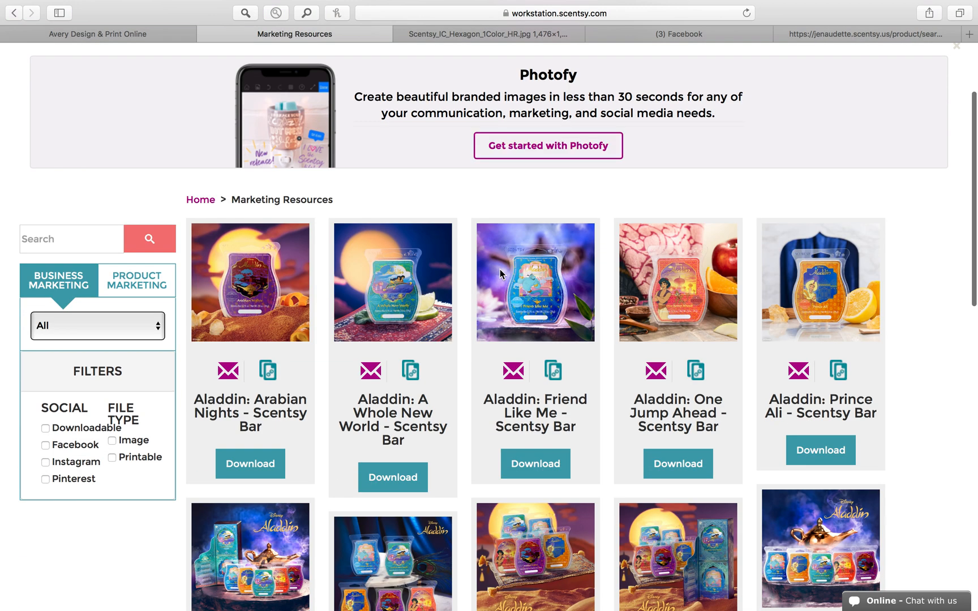
scroll("down", 3)
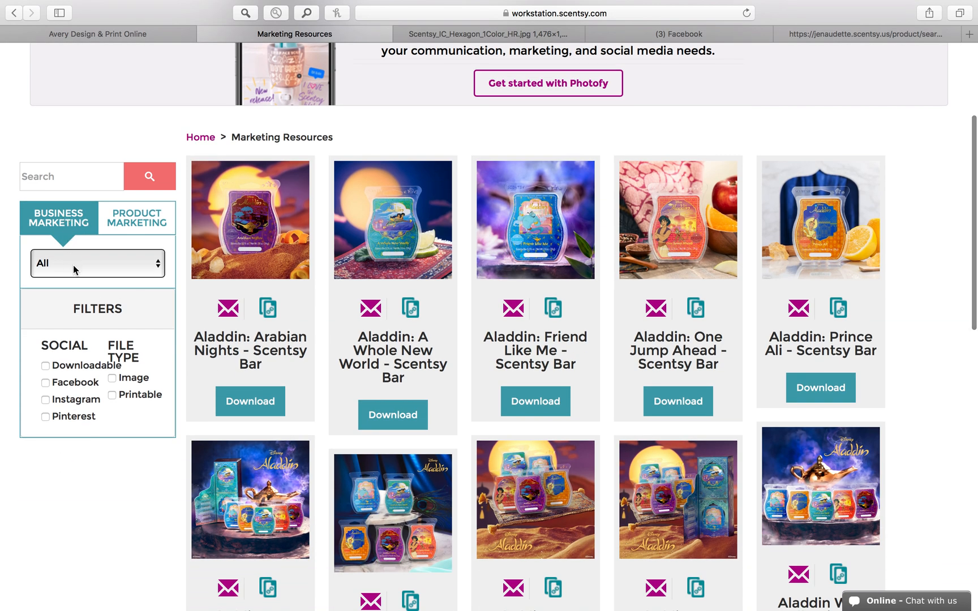
left_click(97, 264)
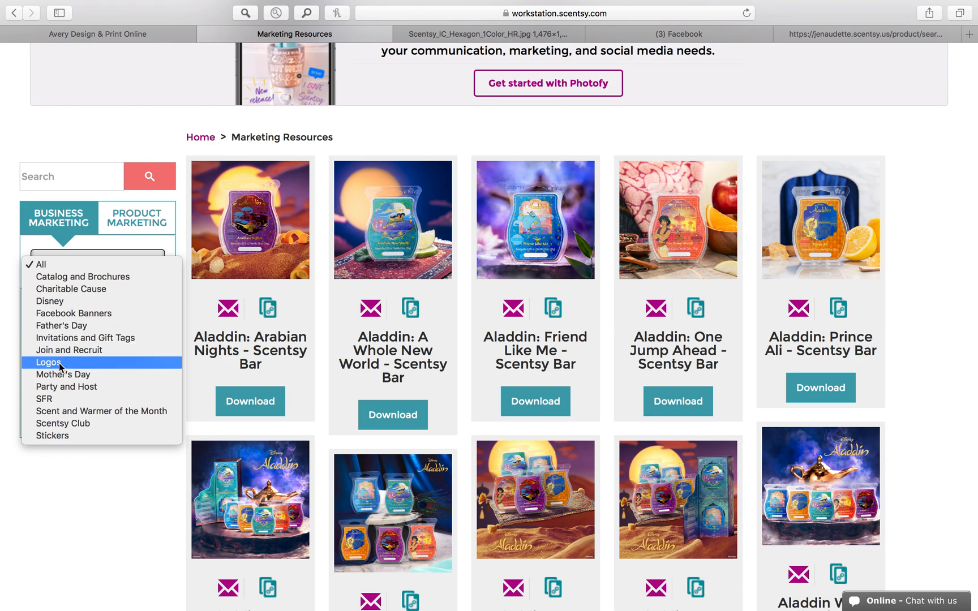
left_click(48, 362)
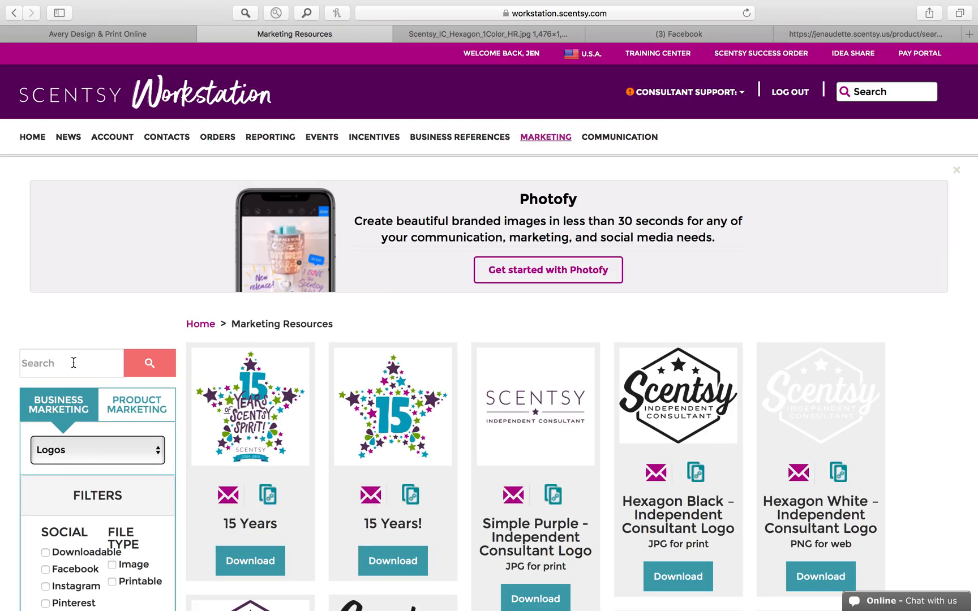
Step: Save the hexagon consultant logo image to the Desktop as 'purple logo'
scroll("down", 3)
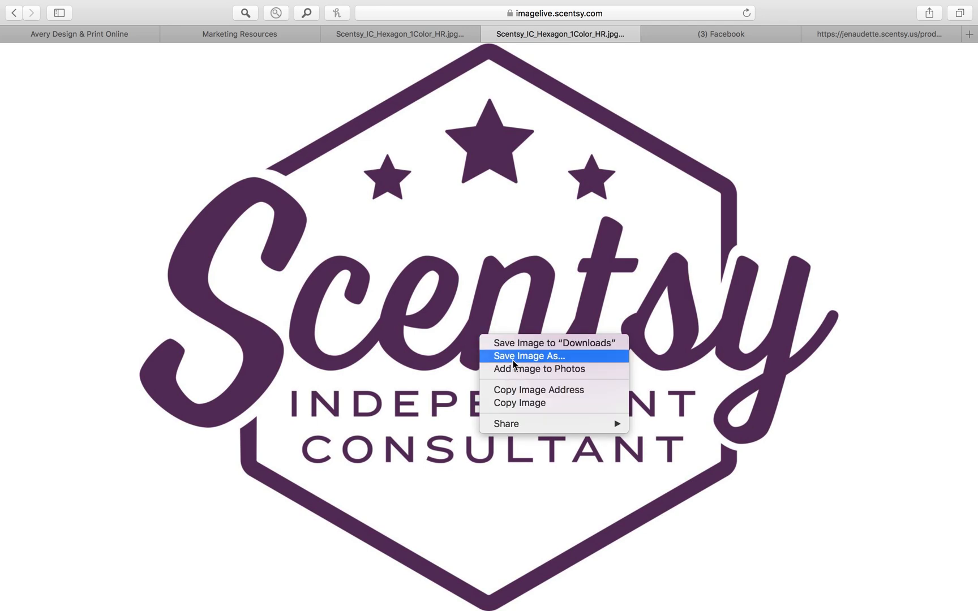
left_click(532, 356)
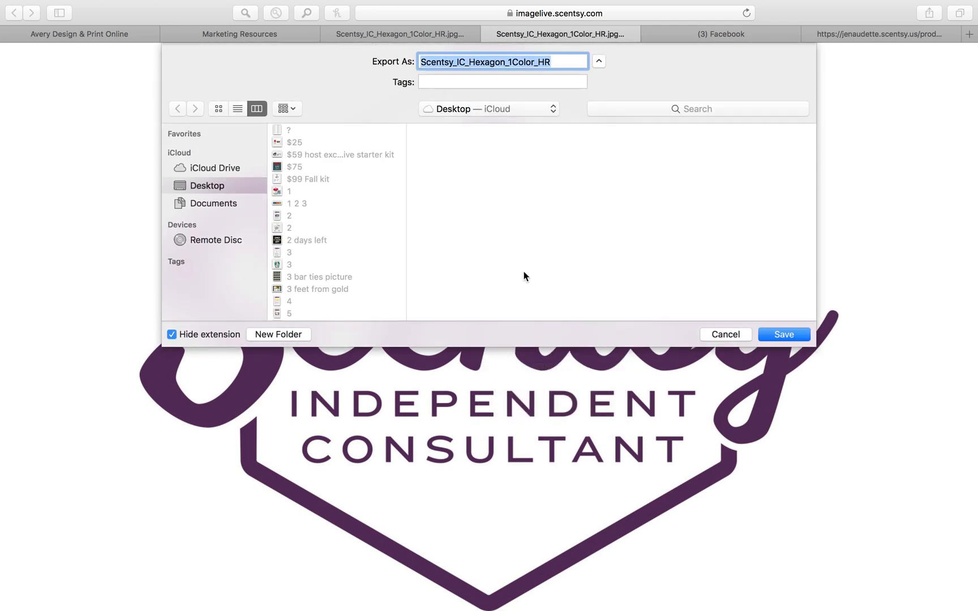
type("purple lo")
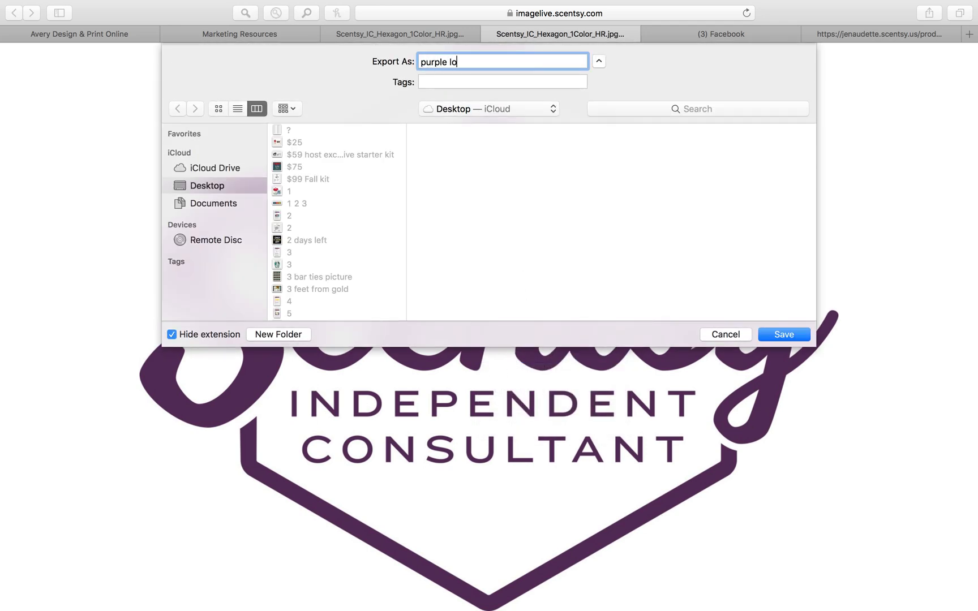
left_click(784, 335)
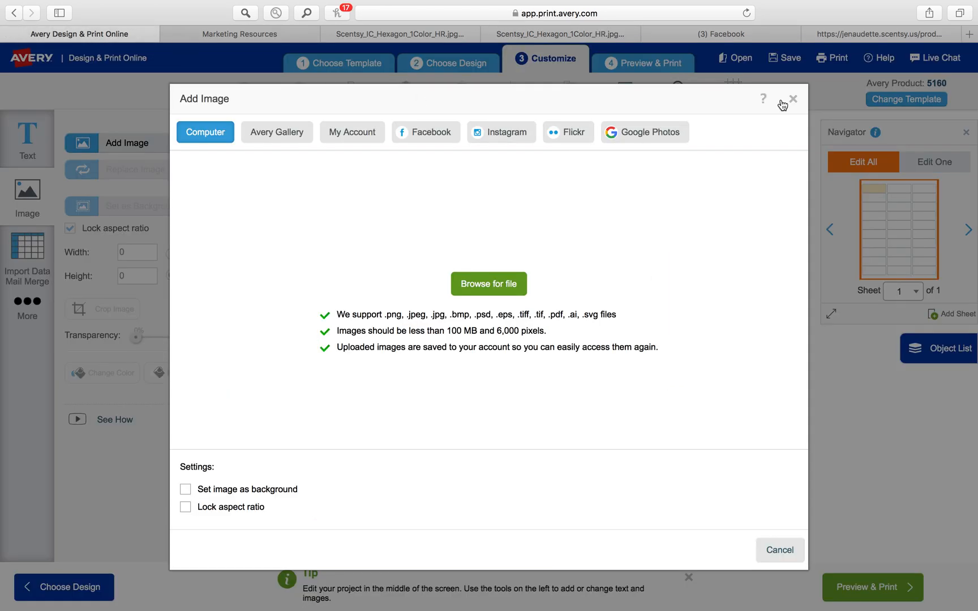
Step: Leave the current design page and search Avery.com for template 5160
left_click(792, 98)
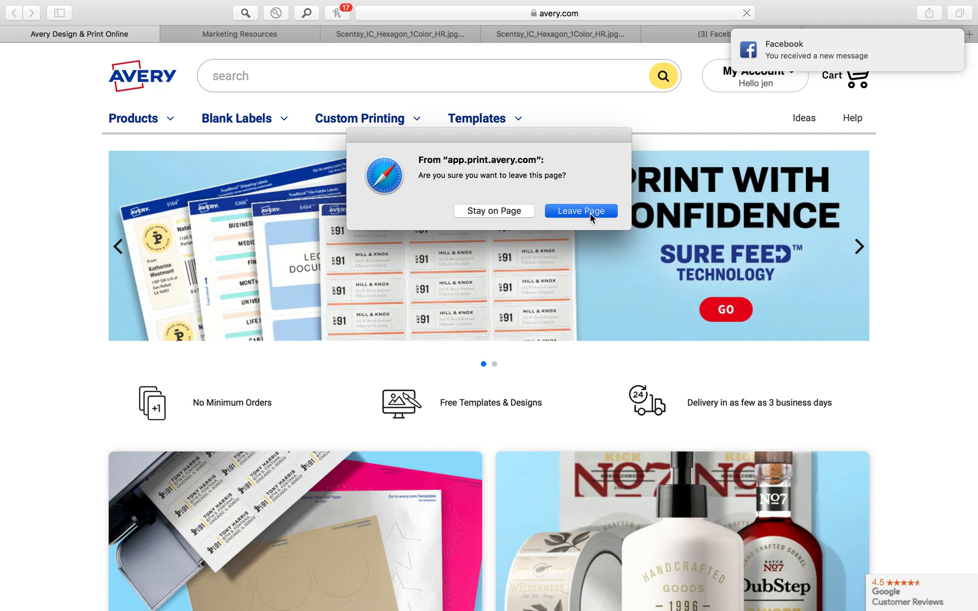
left_click(580, 211)
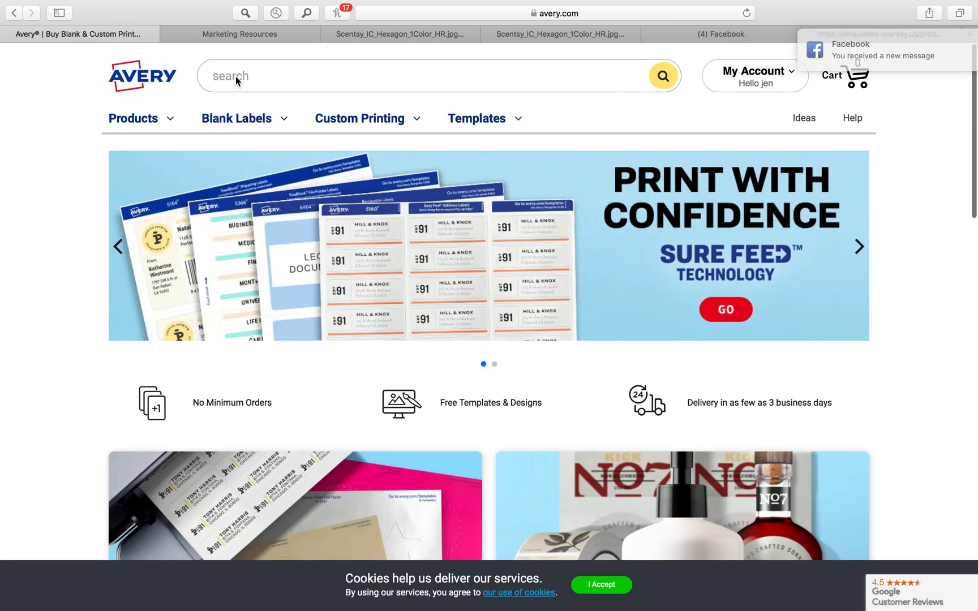
type("5160")
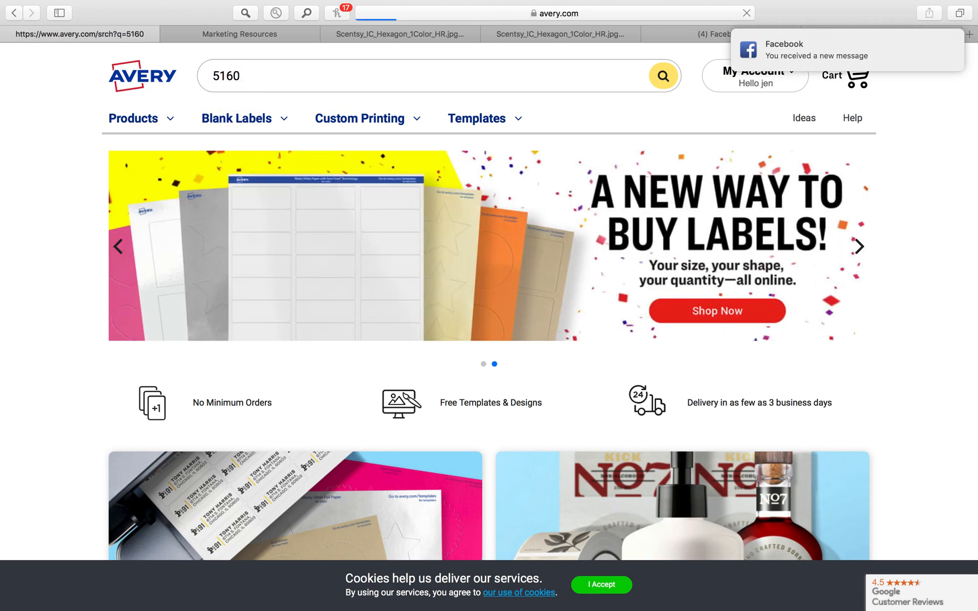
left_click(360, 118)
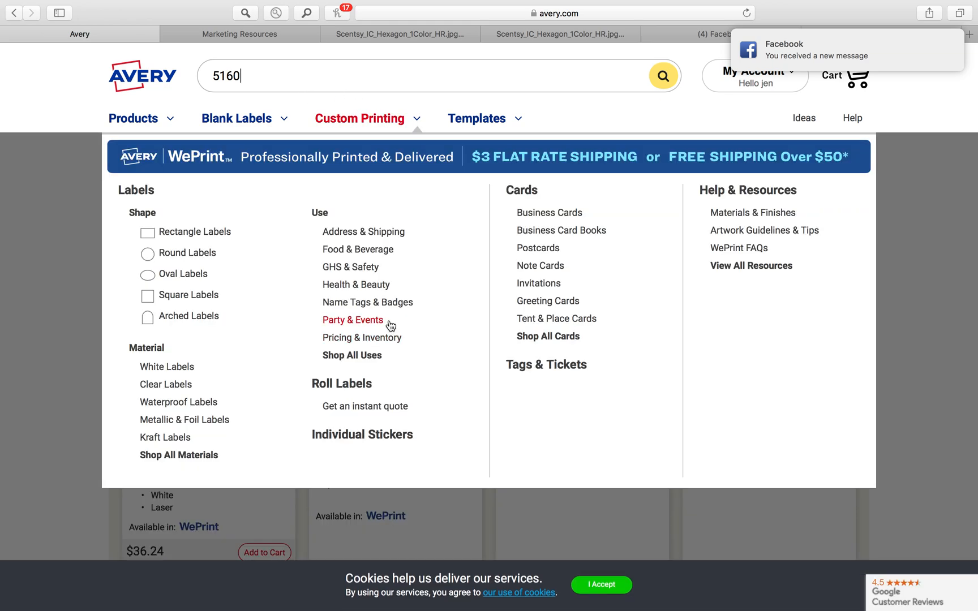
mouse_move(368, 488)
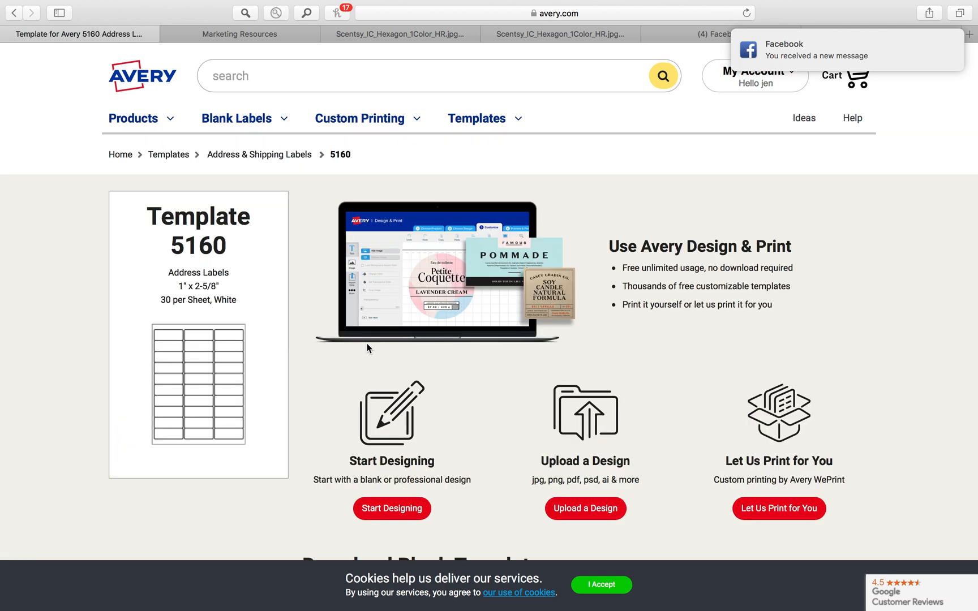
Step: Start designing from the Template 5160 address labels
scroll("down", 3)
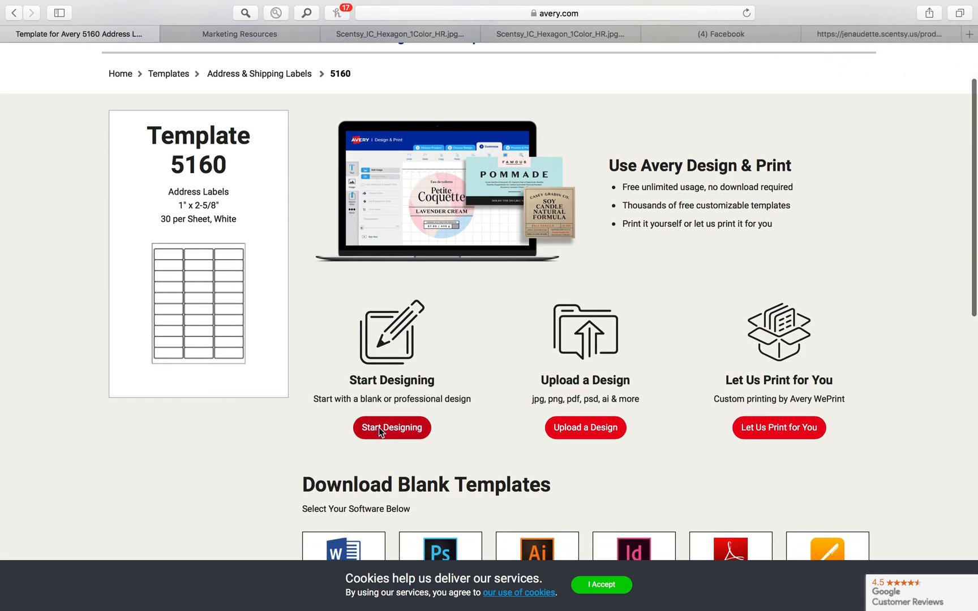
left_click(392, 427)
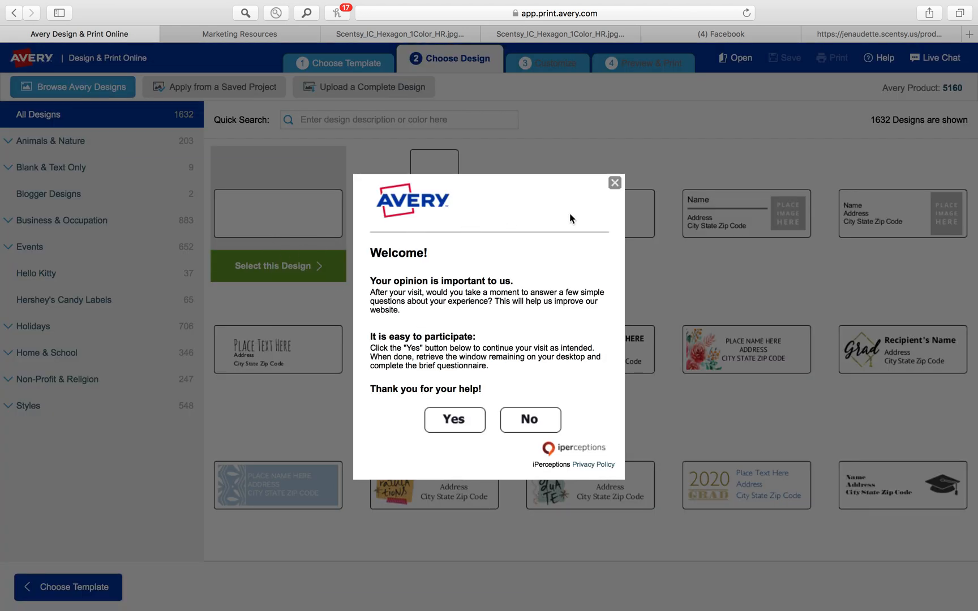
Step: Decline the survey, choose the blank 5160 label design and go to the image tools
left_click(615, 182)
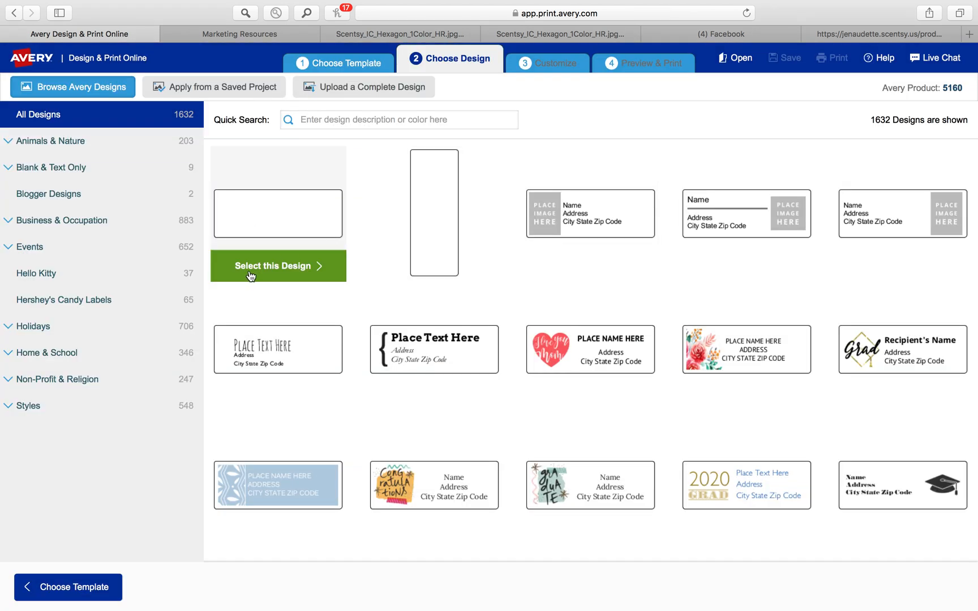
left_click(278, 265)
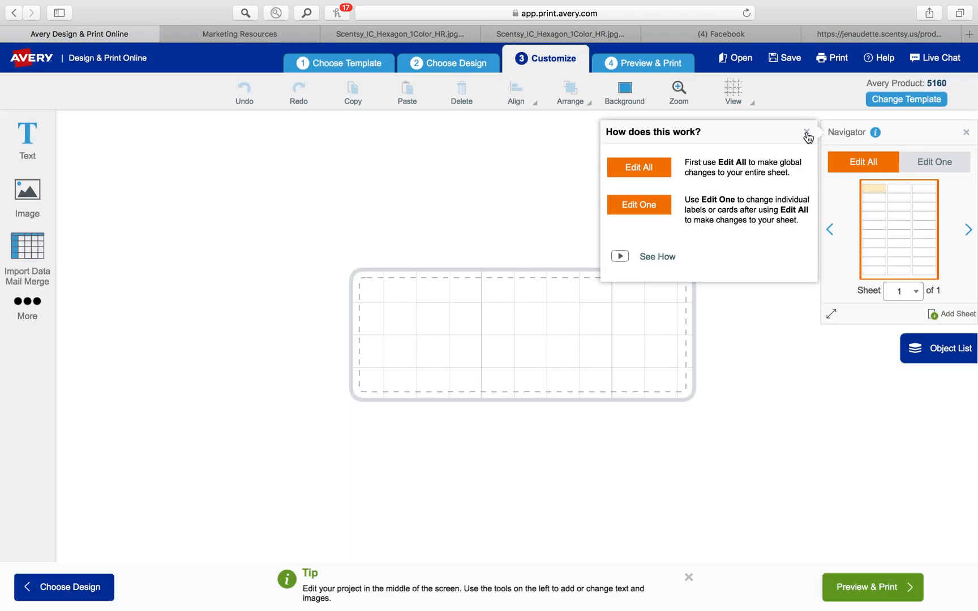
left_click(807, 135)
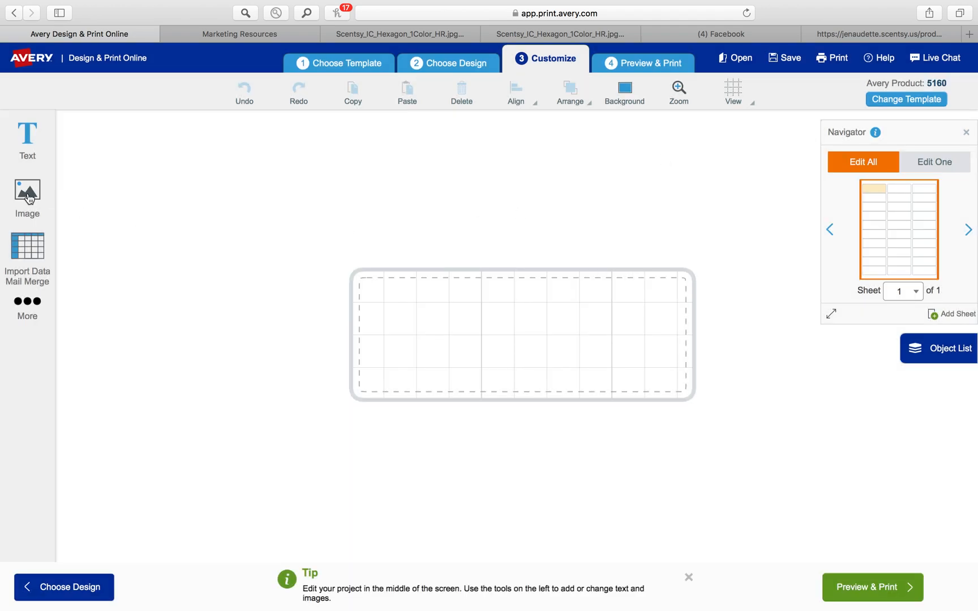
left_click(27, 189)
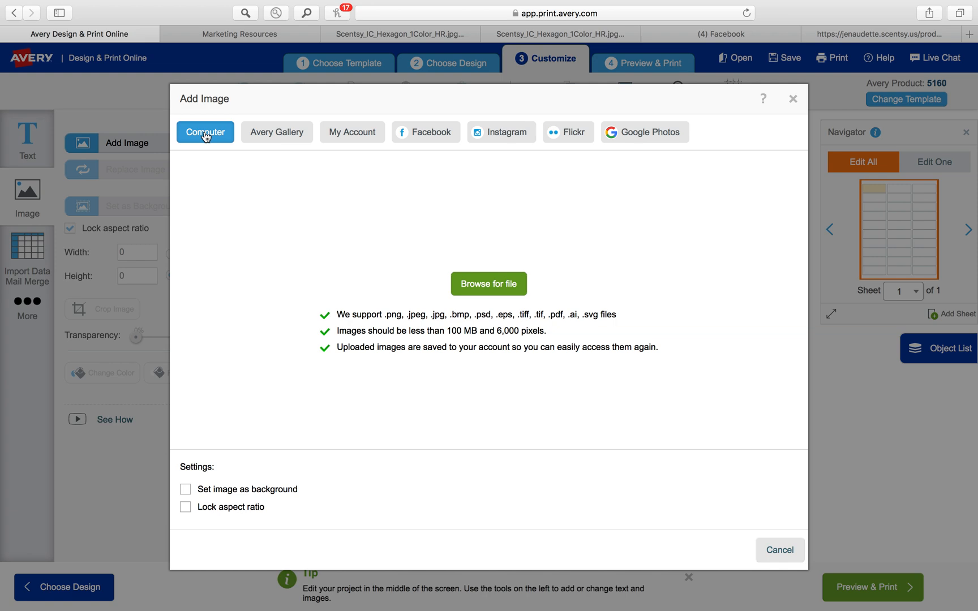
Step: Upload the Scentsy logo, place it at the label's left end and enlarge it
left_click(489, 284)
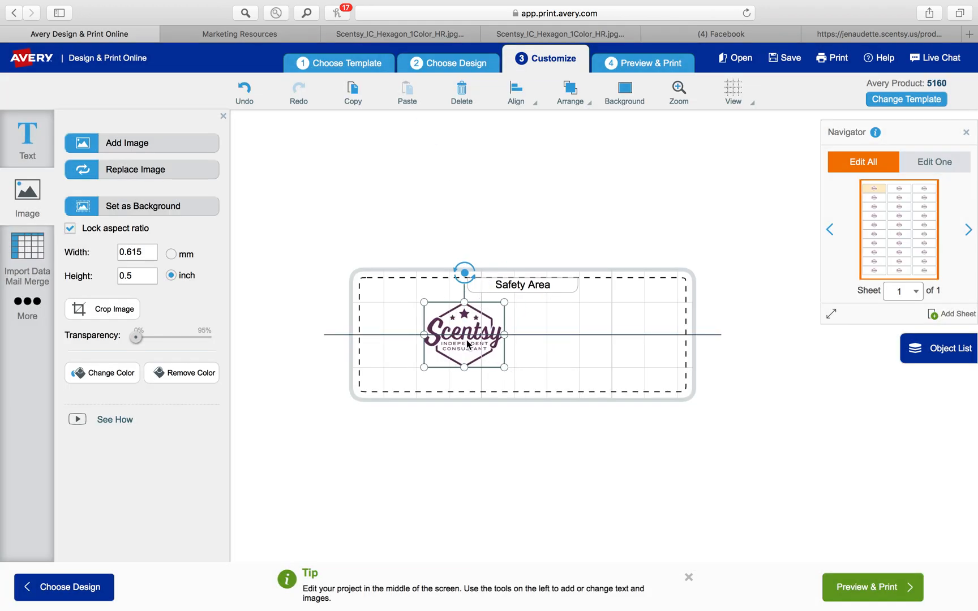
left_click_drag(463, 334, 401, 322)
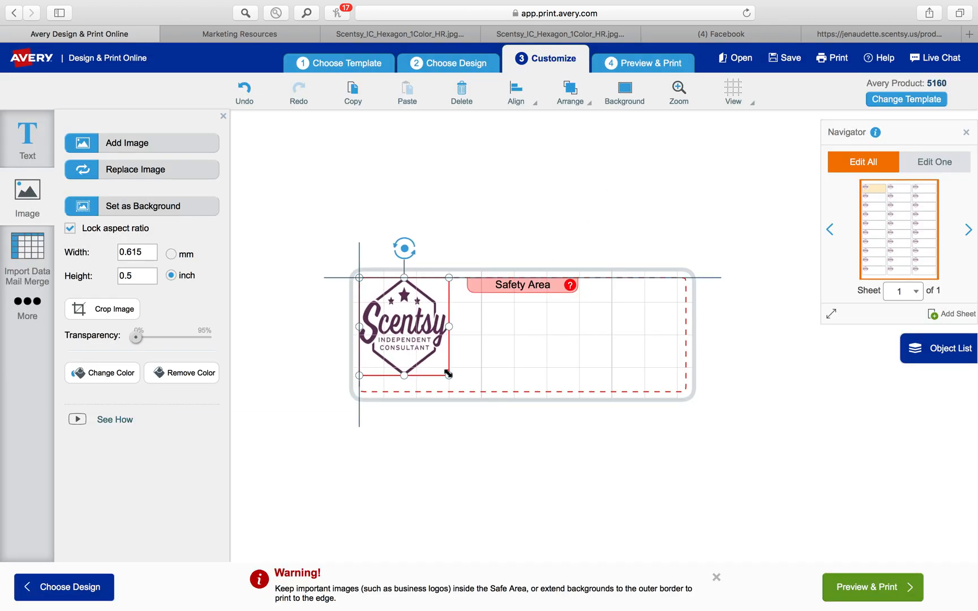
left_click_drag(448, 375, 457, 392)
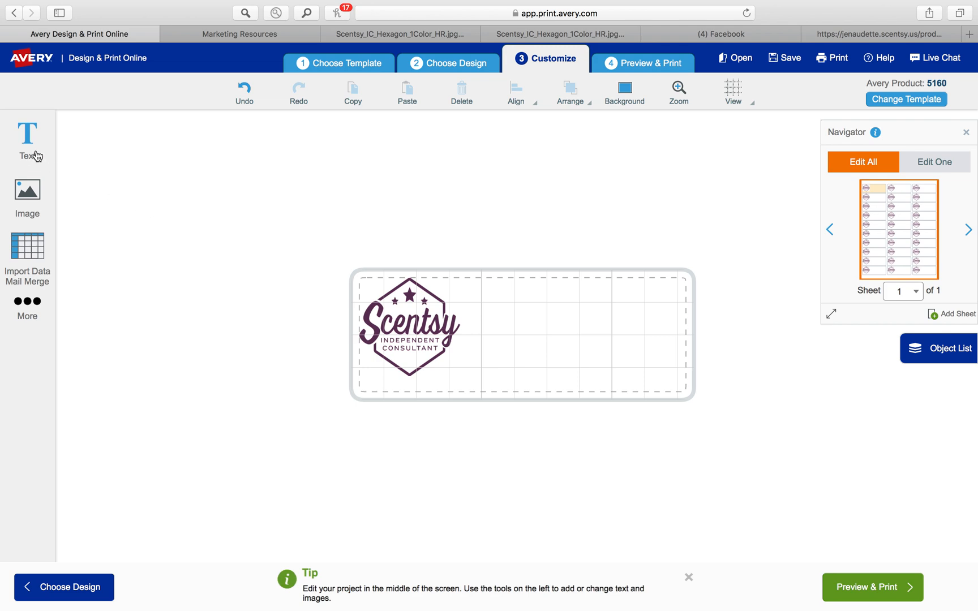
Step: Add a placeholder text box and position it at the top beside the logo
left_click(25, 134)
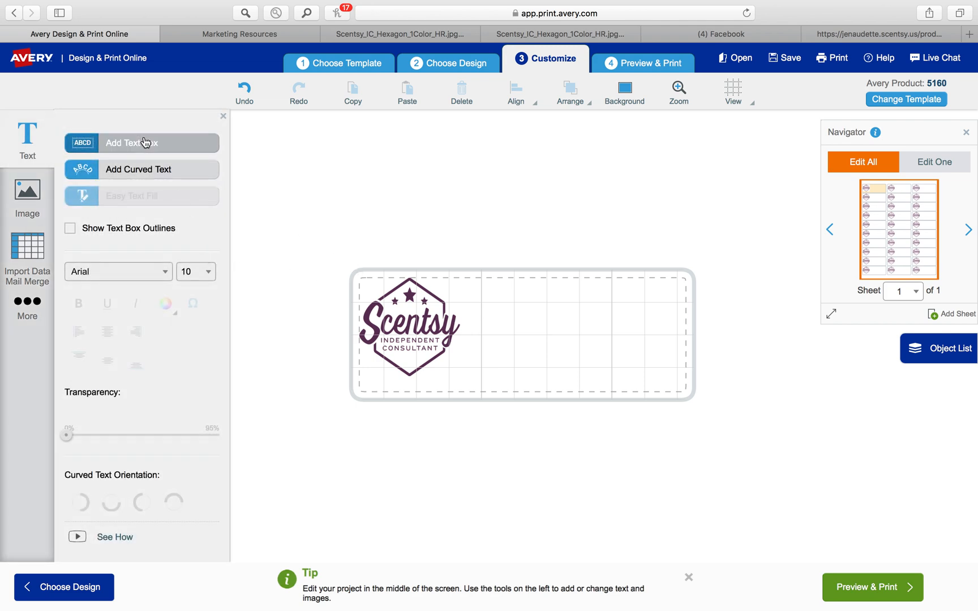
left_click(141, 142)
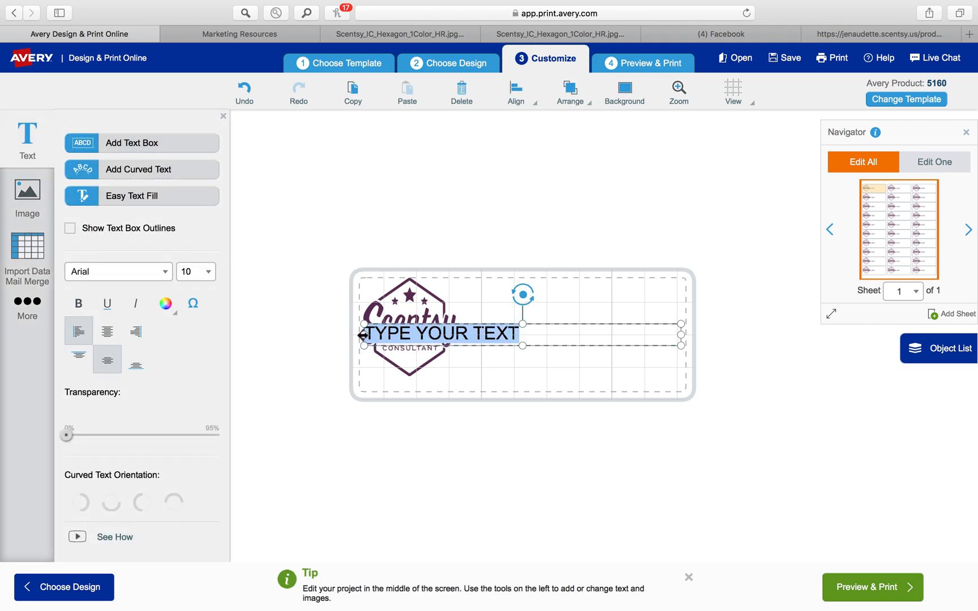
left_click(408, 330)
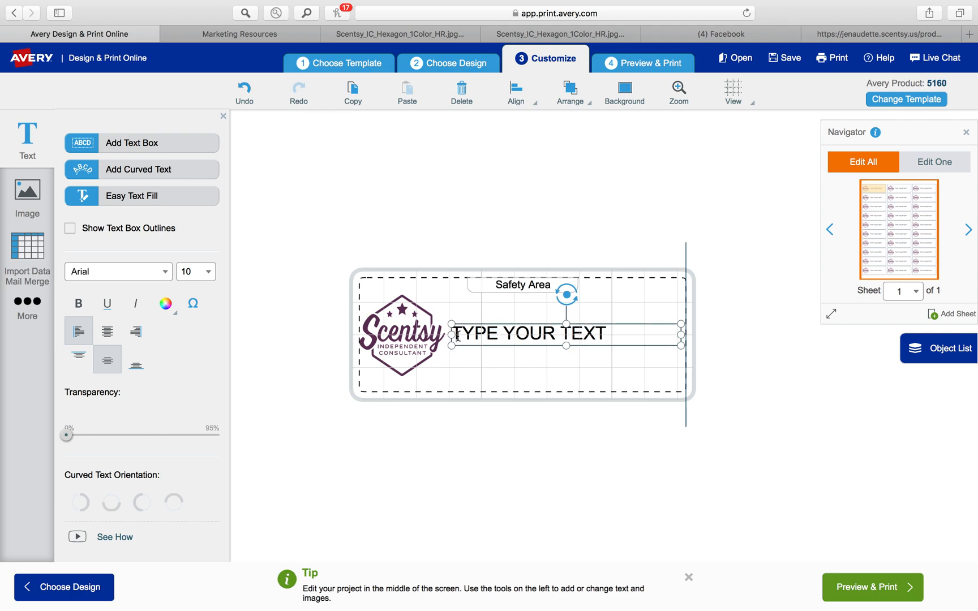
left_click_drag(527, 333, 533, 306)
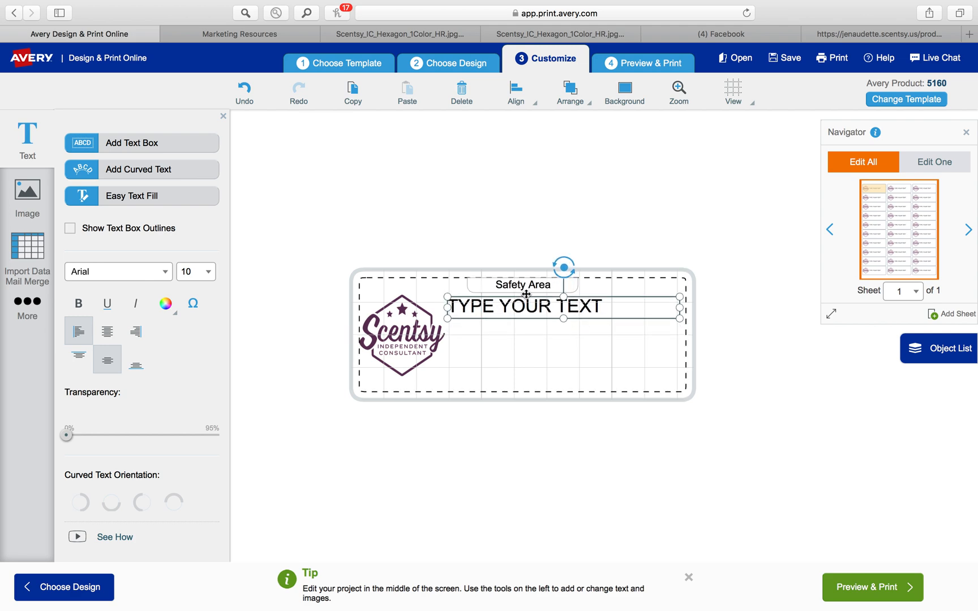
left_click(402, 334)
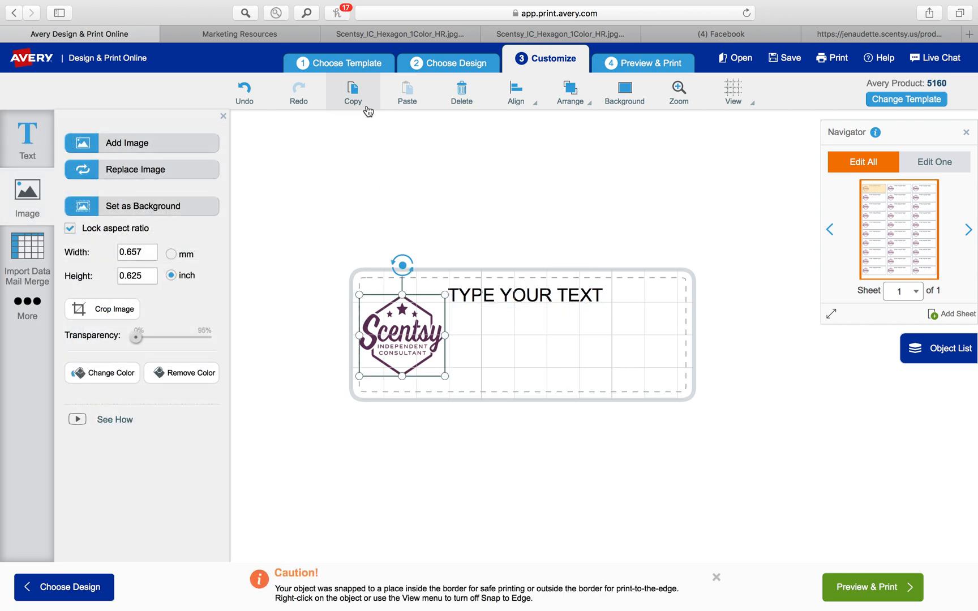
Step: Replace the Scentsy logo with the round photo logo from My Account and enlarge it
left_click(462, 91)
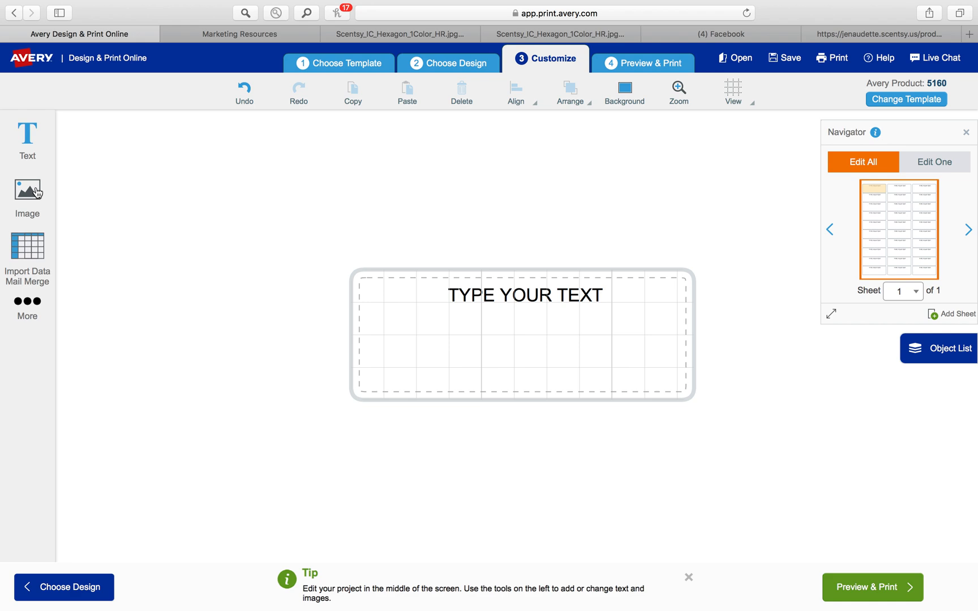
left_click(26, 191)
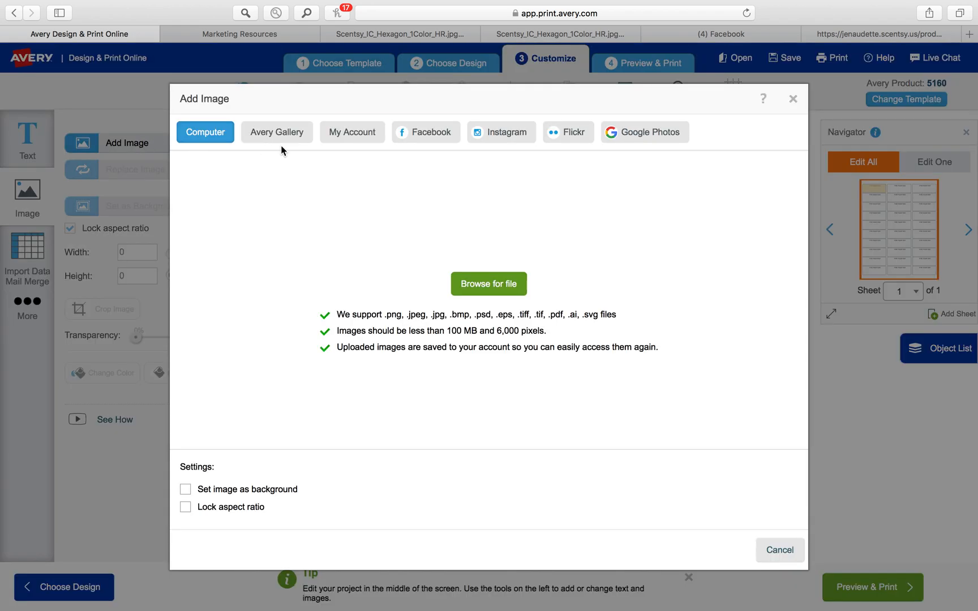
left_click(352, 132)
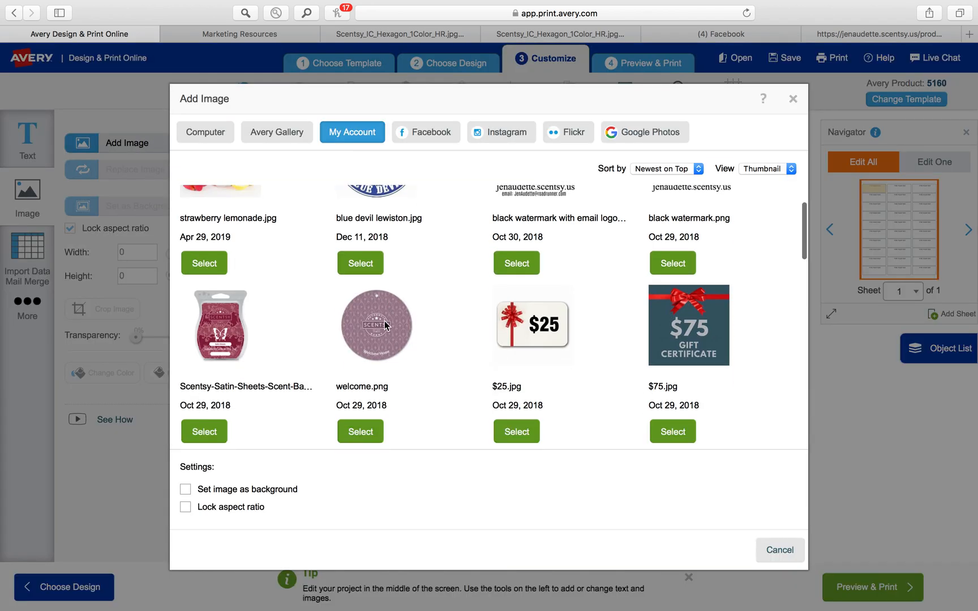
scroll("down", 3)
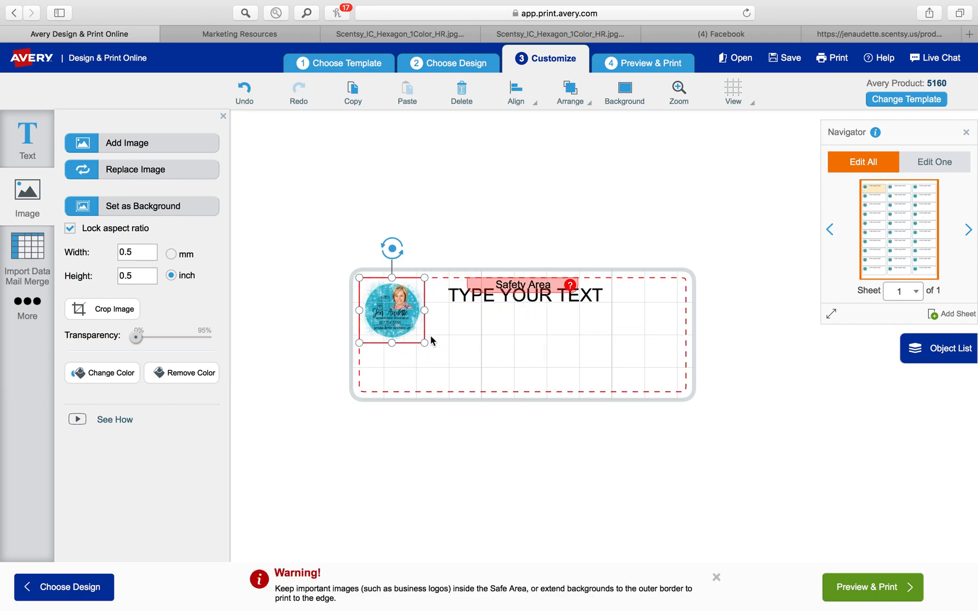
left_click_drag(424, 343, 447, 367)
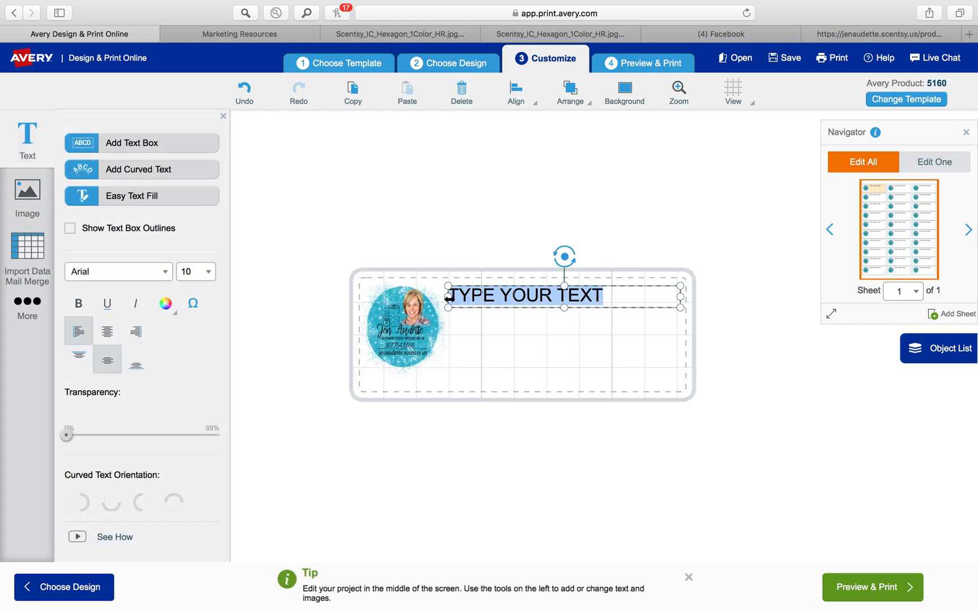
type("Jen Audett")
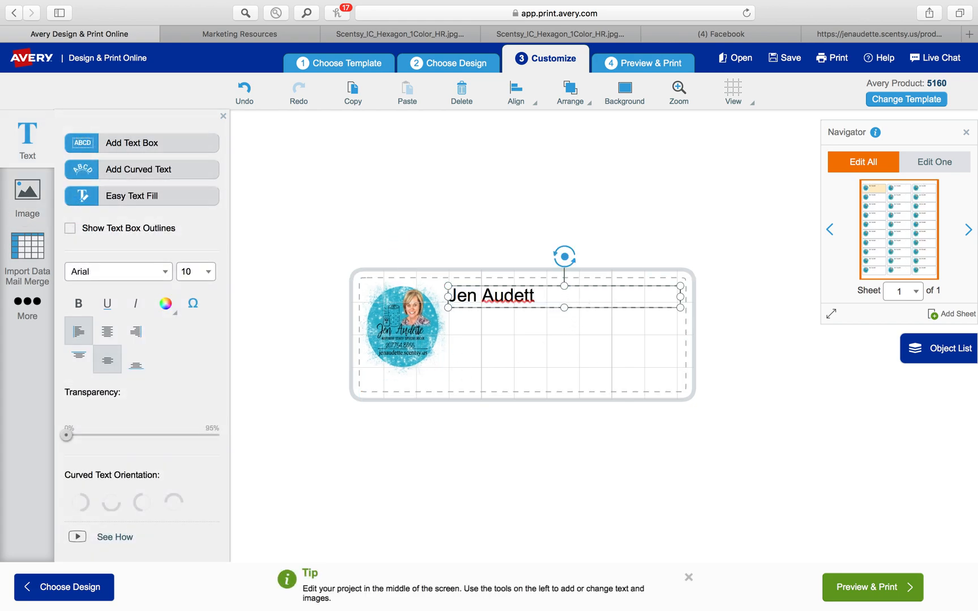
type("Ti")
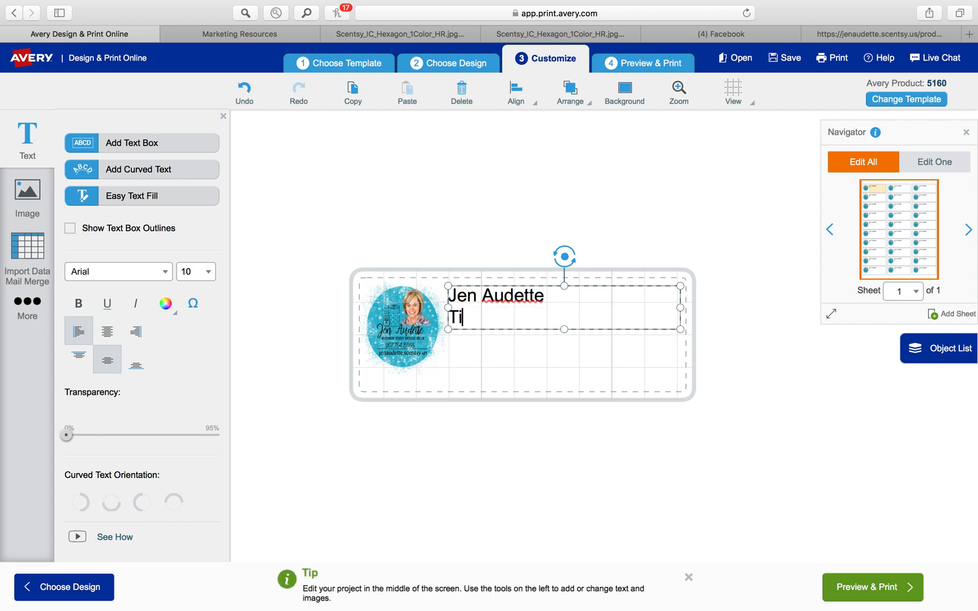
type("tle")
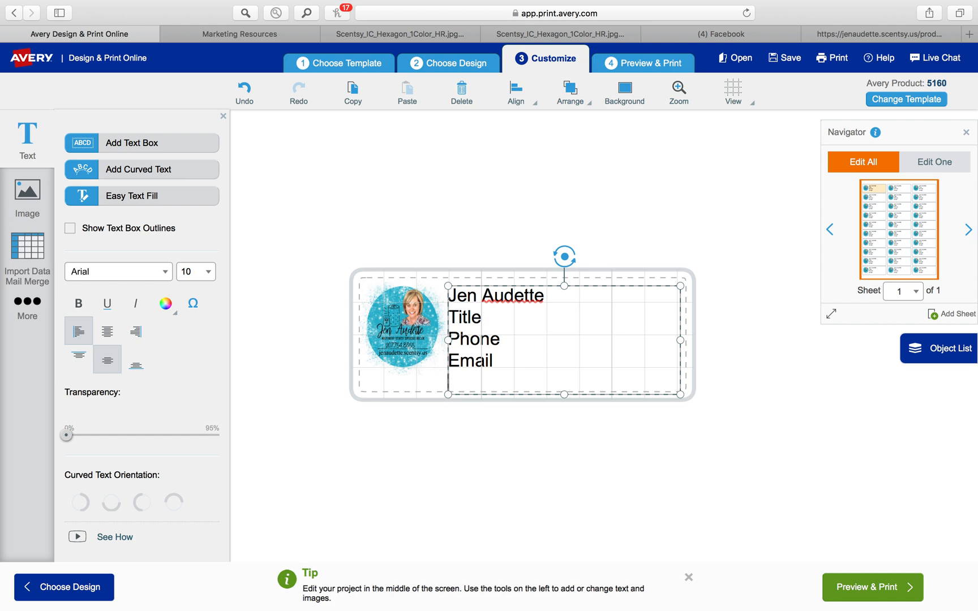
type("wel")
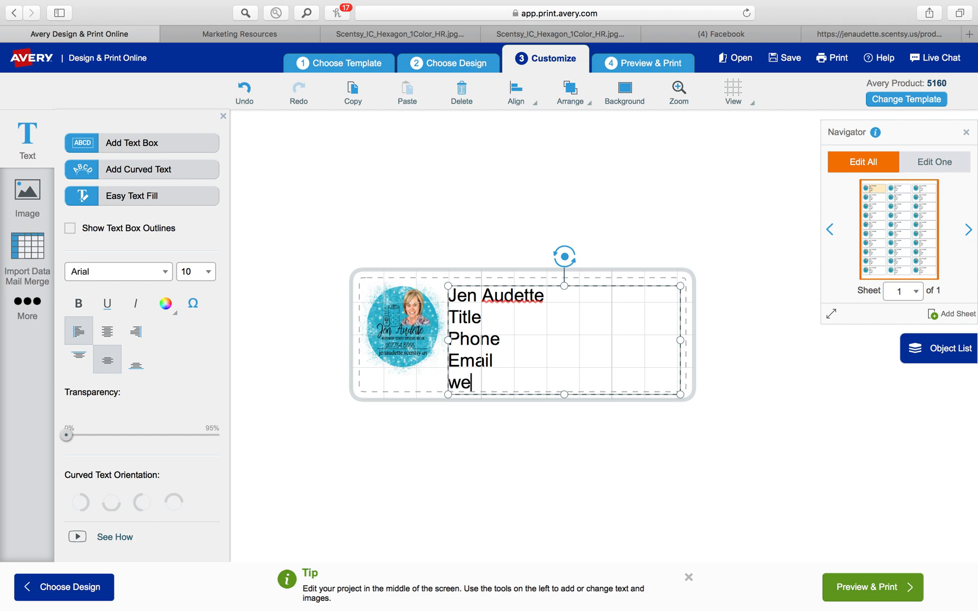
type("bsite")
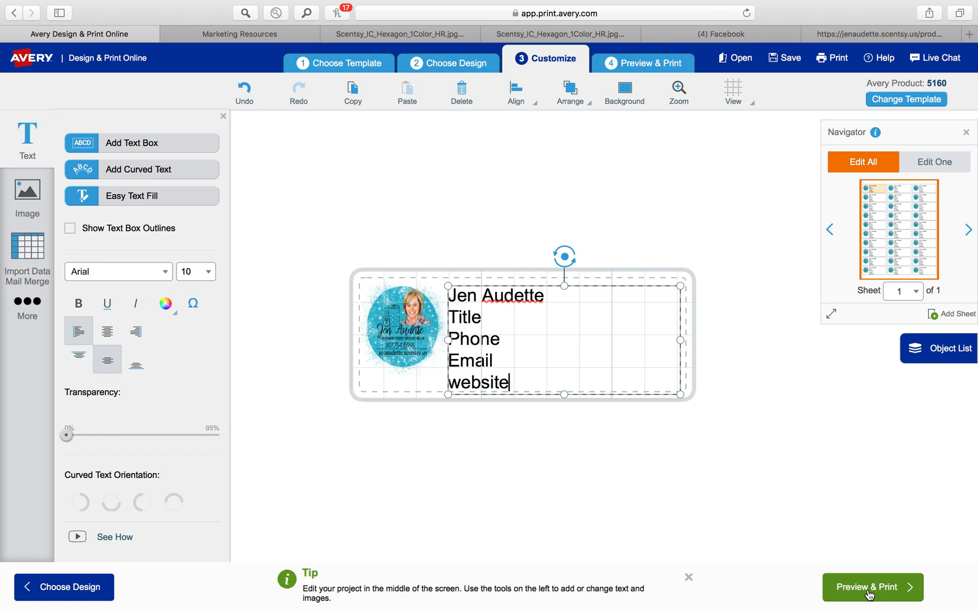
Step: Preview the full label sheet, continuing past the safe area warning
left_click(867, 587)
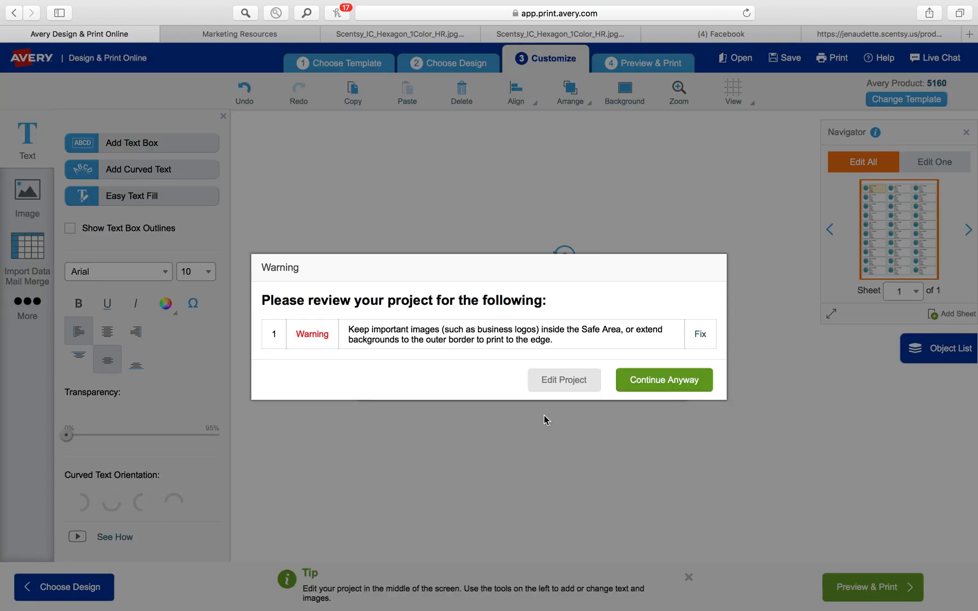
left_click(665, 380)
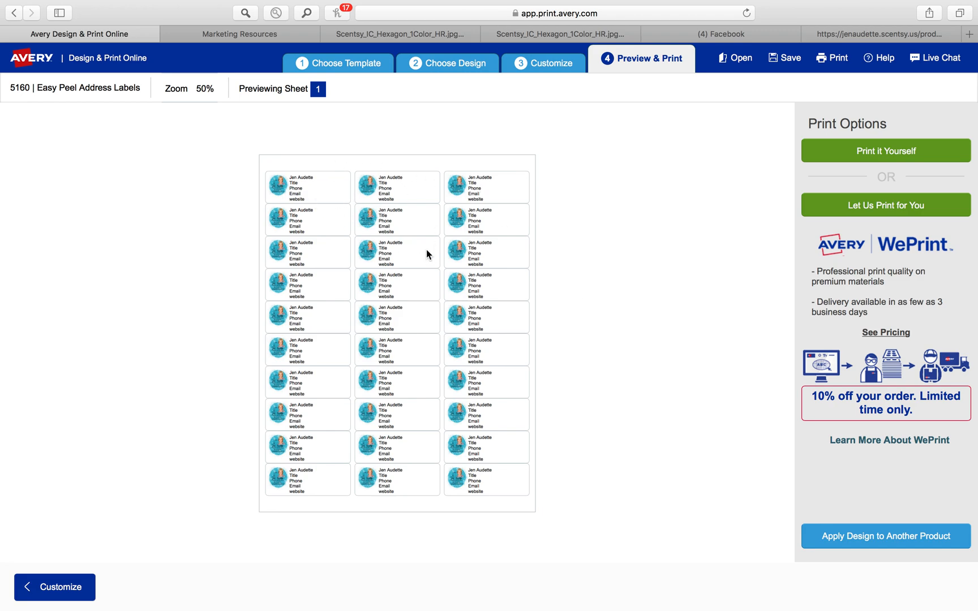
mouse_move(851, 181)
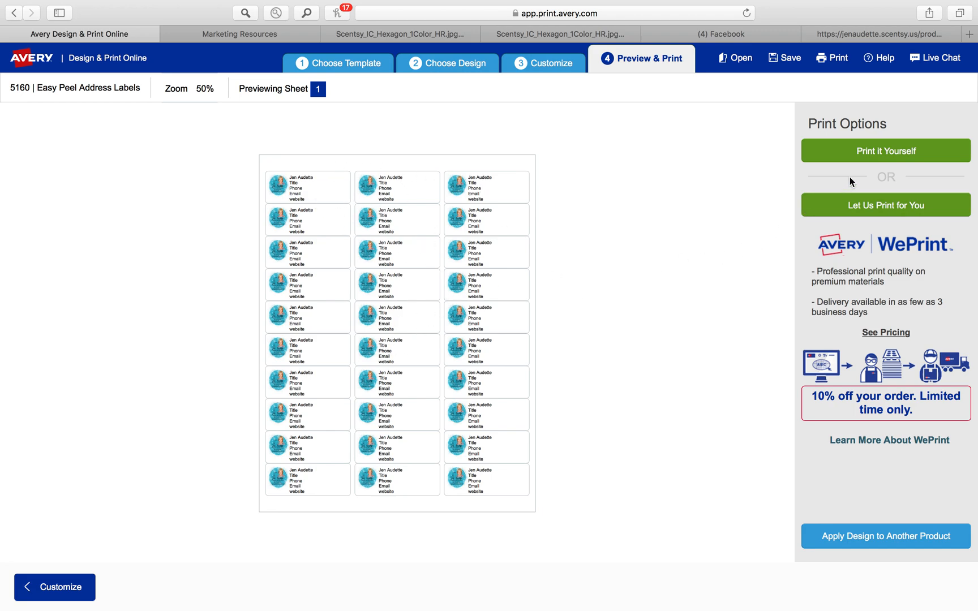
mouse_move(863, 151)
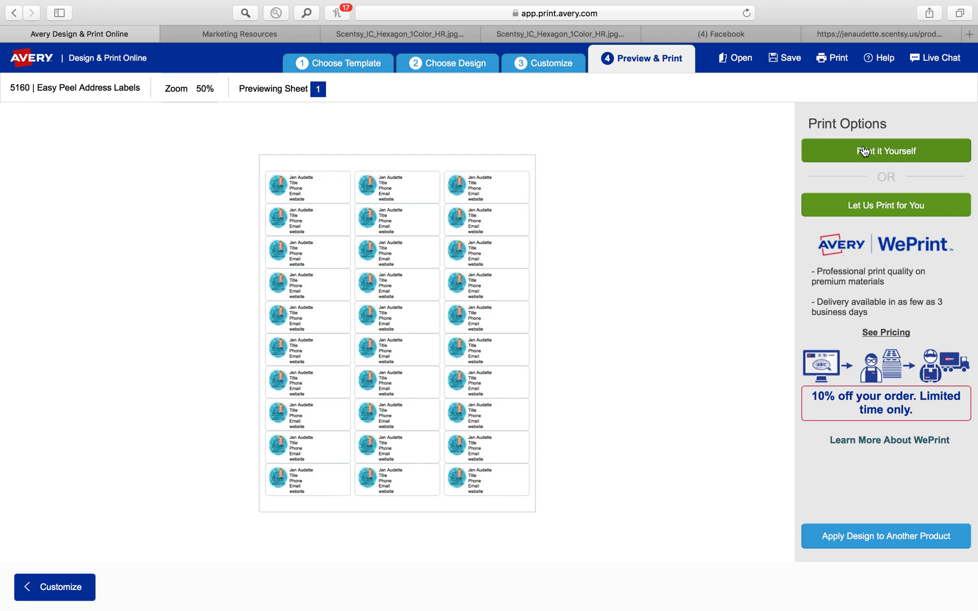